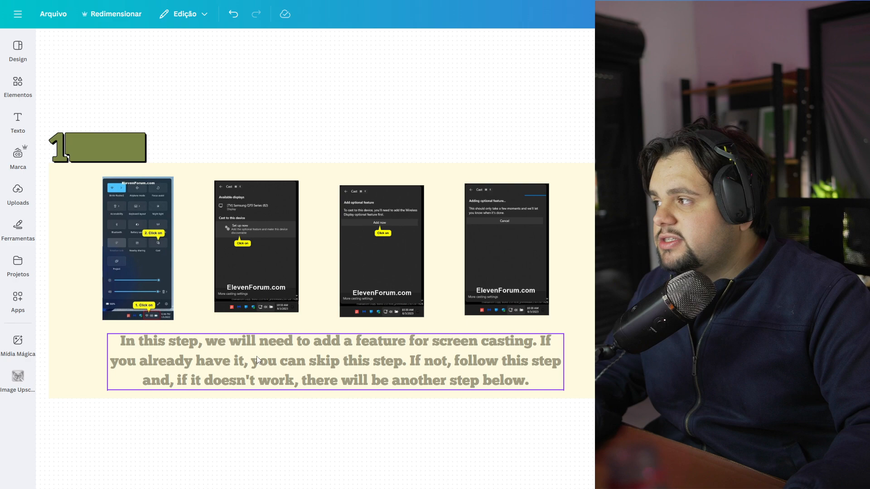
{"action": "left_click", "coordinate": [187, 441]}
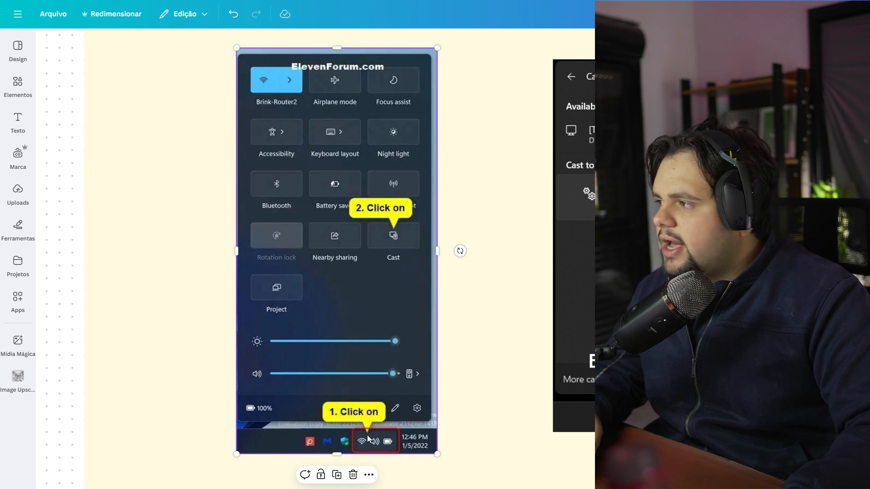
{"action": "mouse_move", "coordinate": [356, 427]}
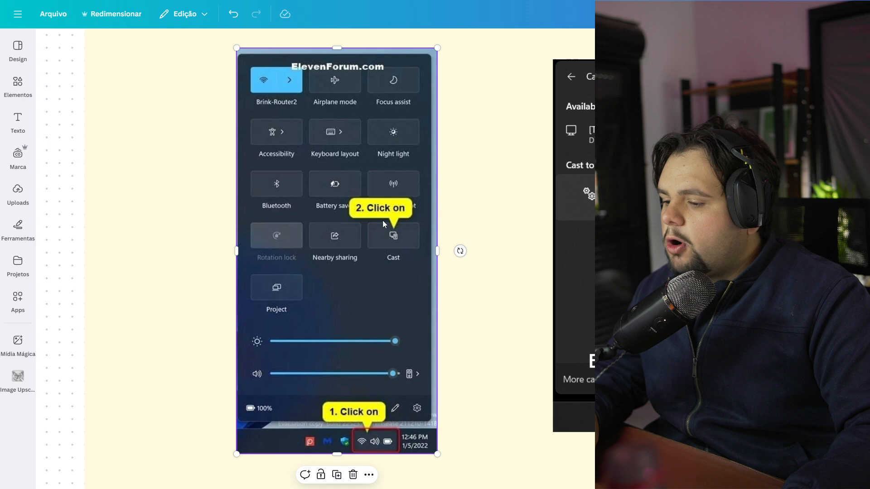
{"action": "mouse_move", "coordinate": [504, 279]}
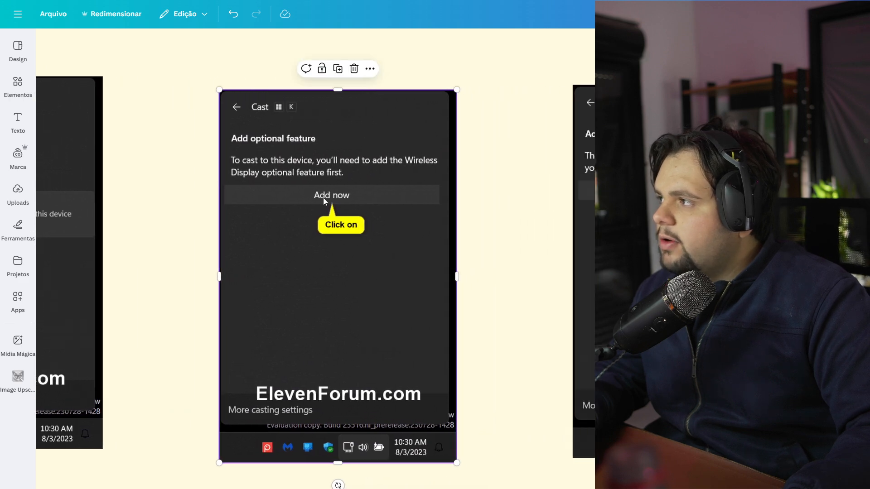
{"action": "left_click", "coordinate": [331, 195]}
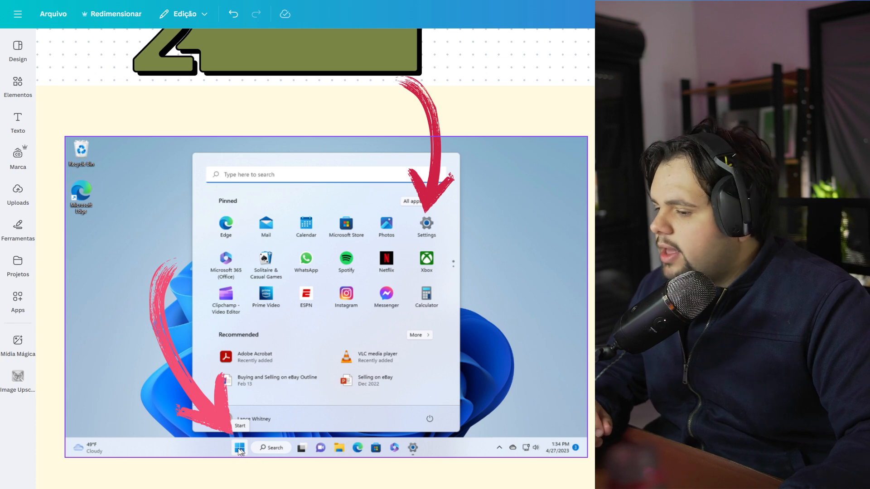
{"action": "mouse_move", "coordinate": [435, 216]}
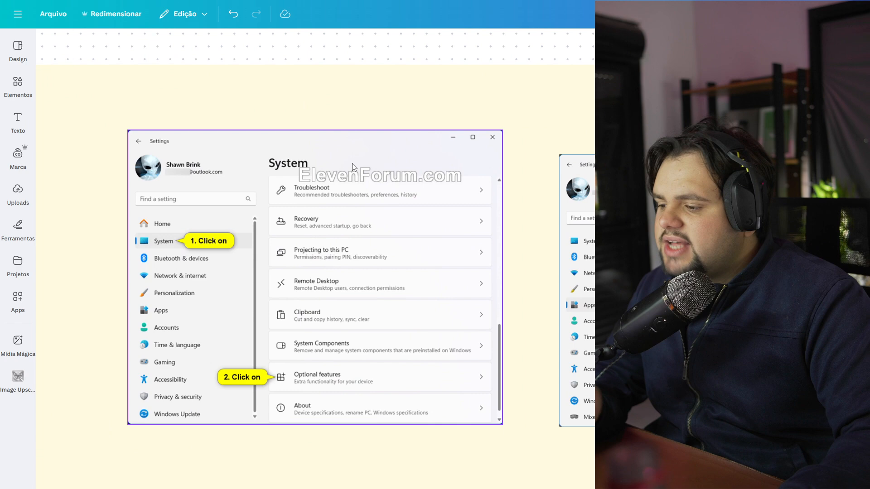
{"action": "mouse_move", "coordinate": [122, 251]}
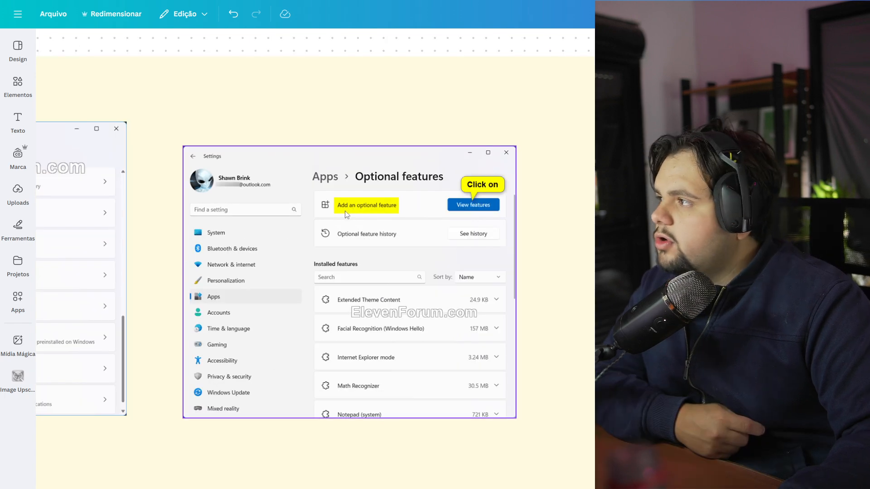
{"action": "mouse_move", "coordinate": [400, 213]}
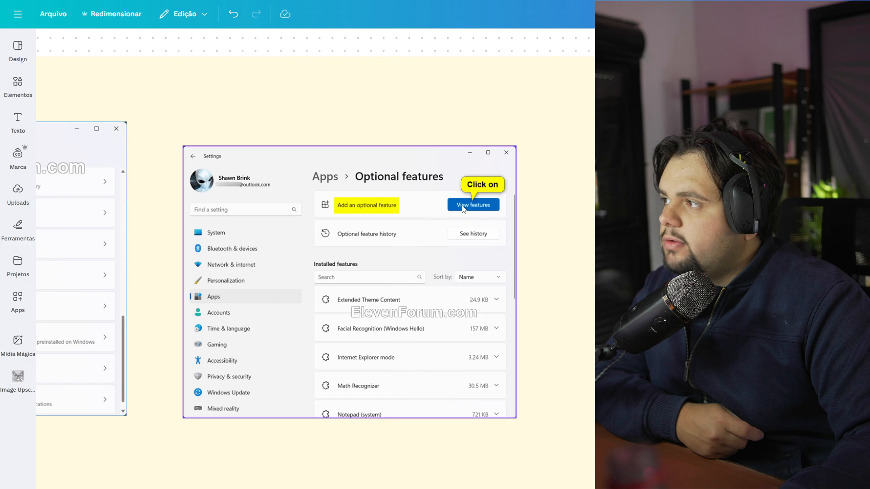
{"action": "left_click", "coordinate": [472, 205]}
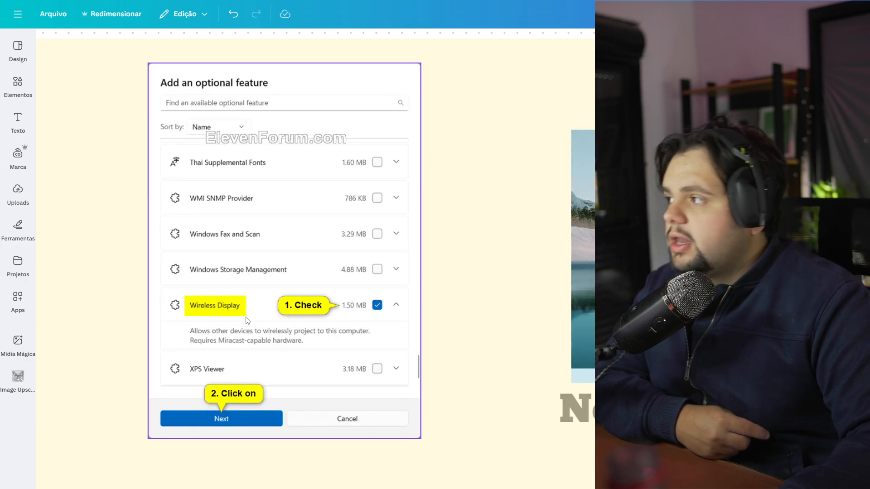
{"action": "mouse_move", "coordinate": [329, 312]}
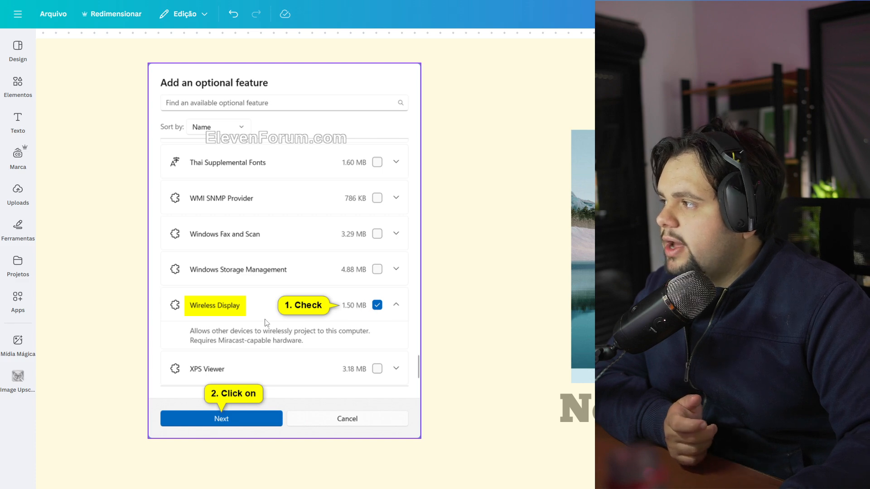
{"action": "mouse_move", "coordinate": [226, 310]}
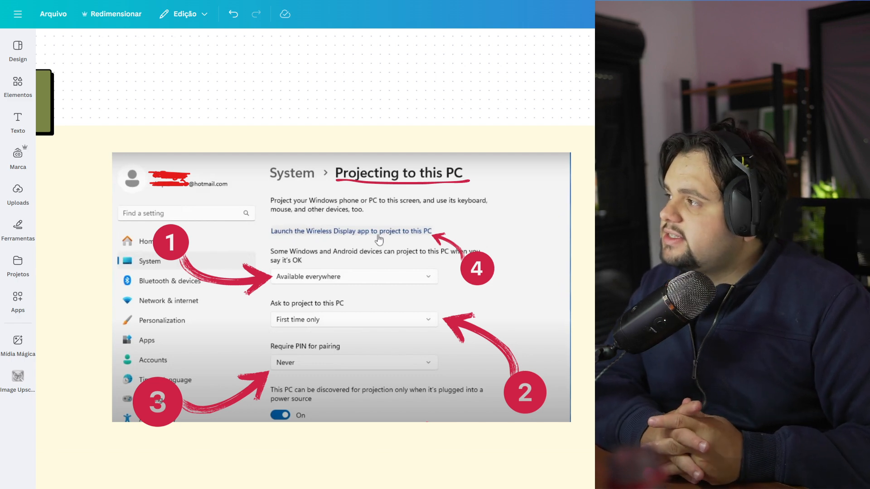
{"action": "left_click", "coordinate": [341, 266]}
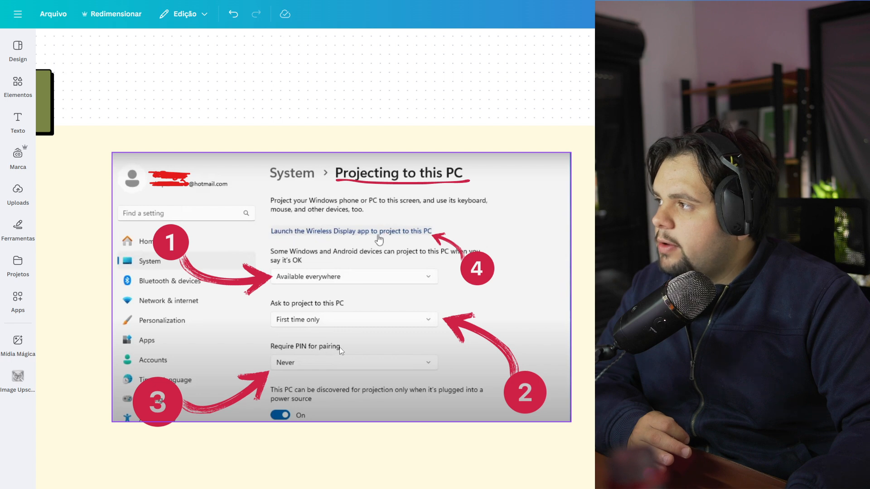
{"action": "mouse_move", "coordinate": [282, 241]}
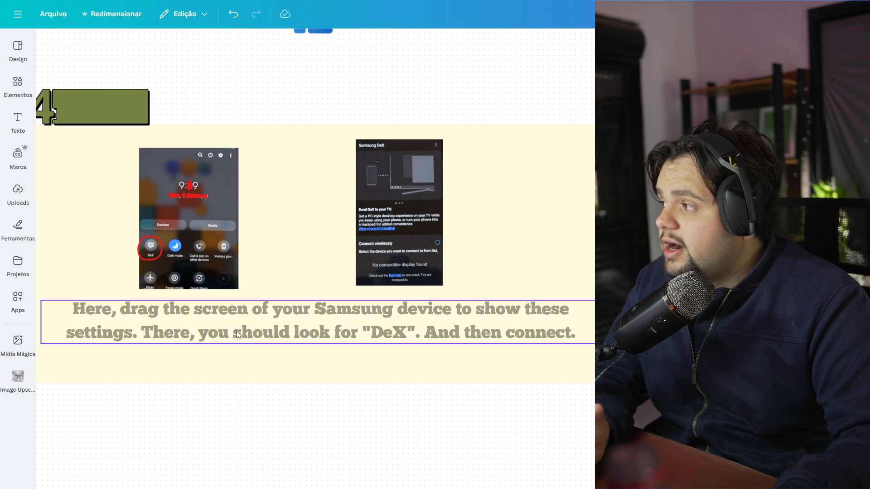
{"action": "mouse_move", "coordinate": [419, 344]}
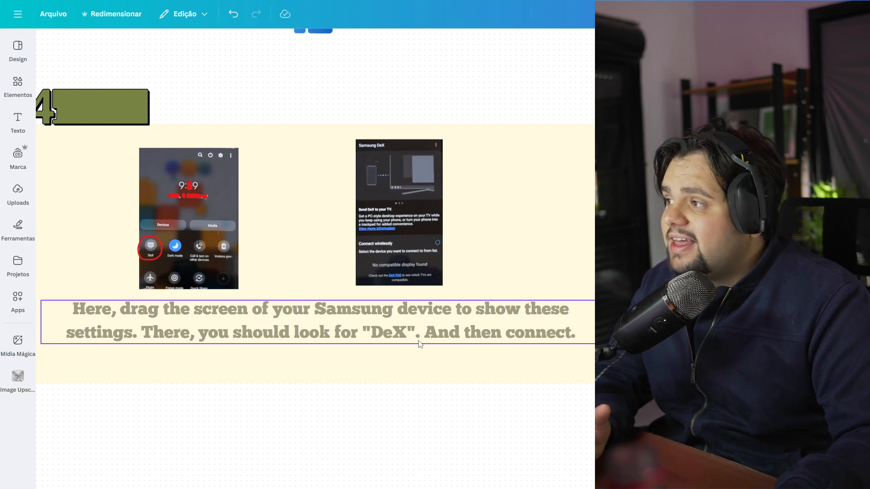